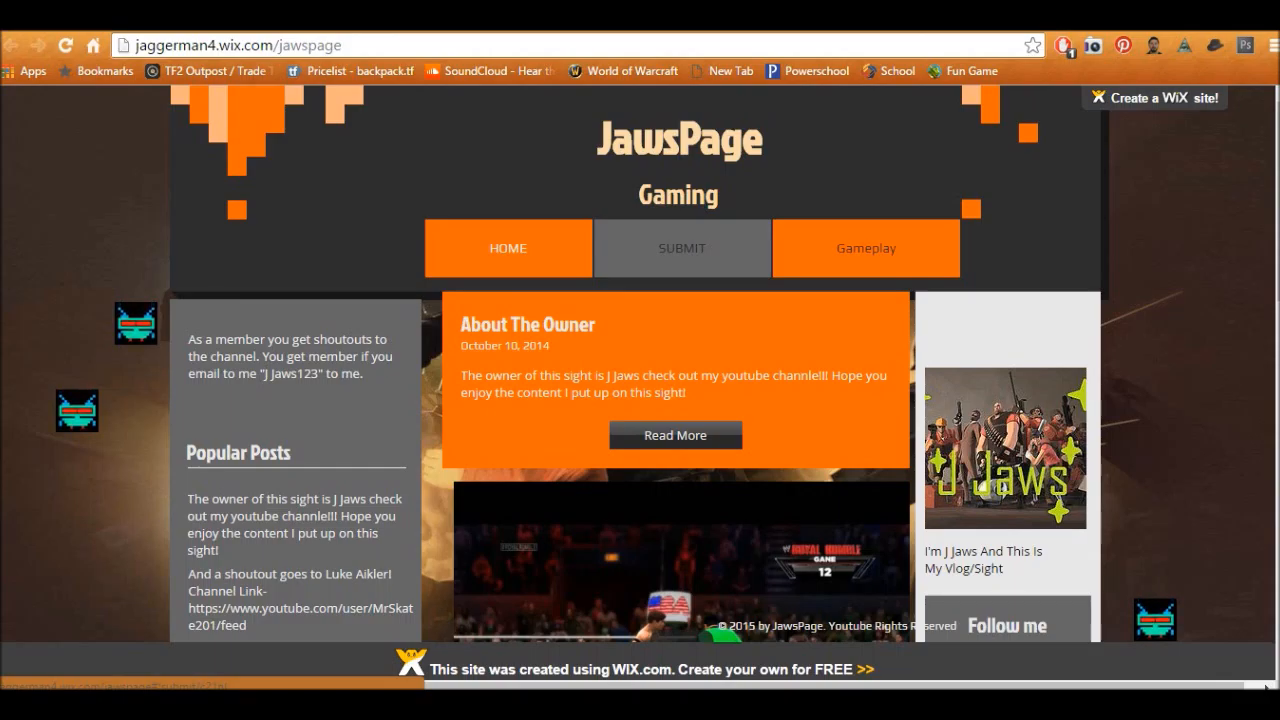
- Scroll down the JawsPage Gaming home feed and go to the Gameplay page
{"action": "scroll", "scroll_direction": "down", "scroll_amount": 3}
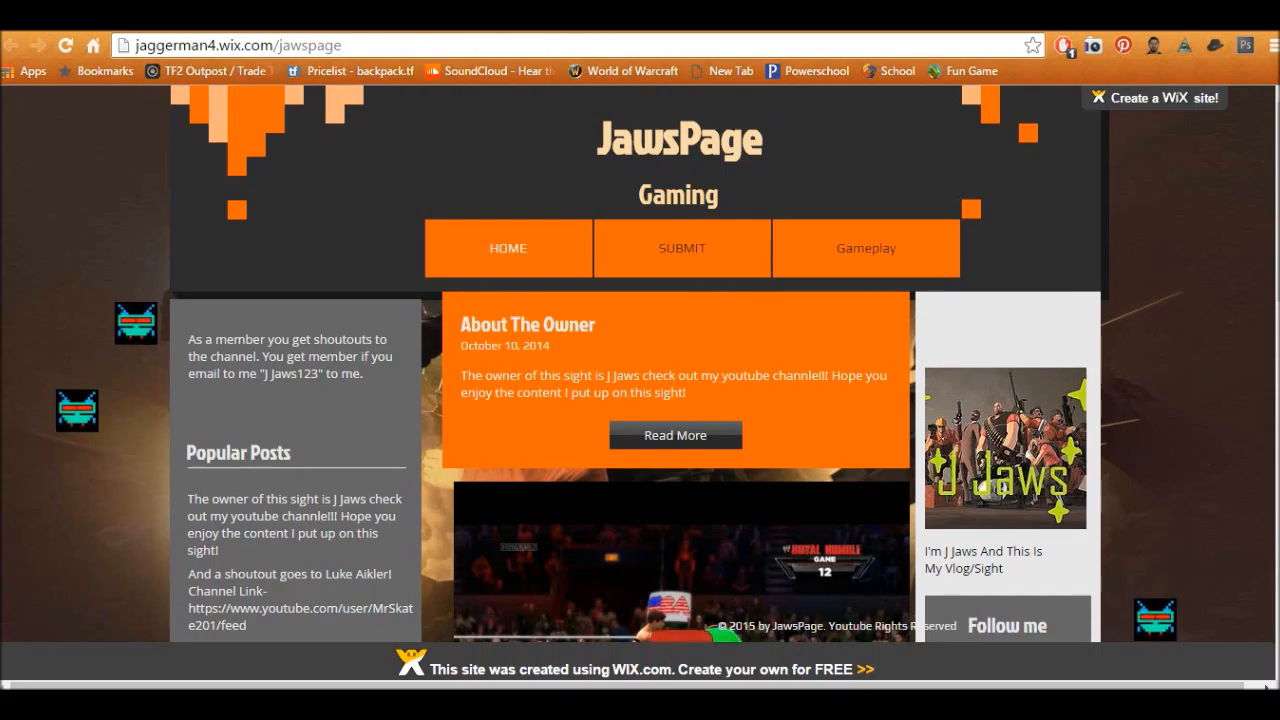
{"action": "scroll", "scroll_direction": "down", "scroll_amount": 3}
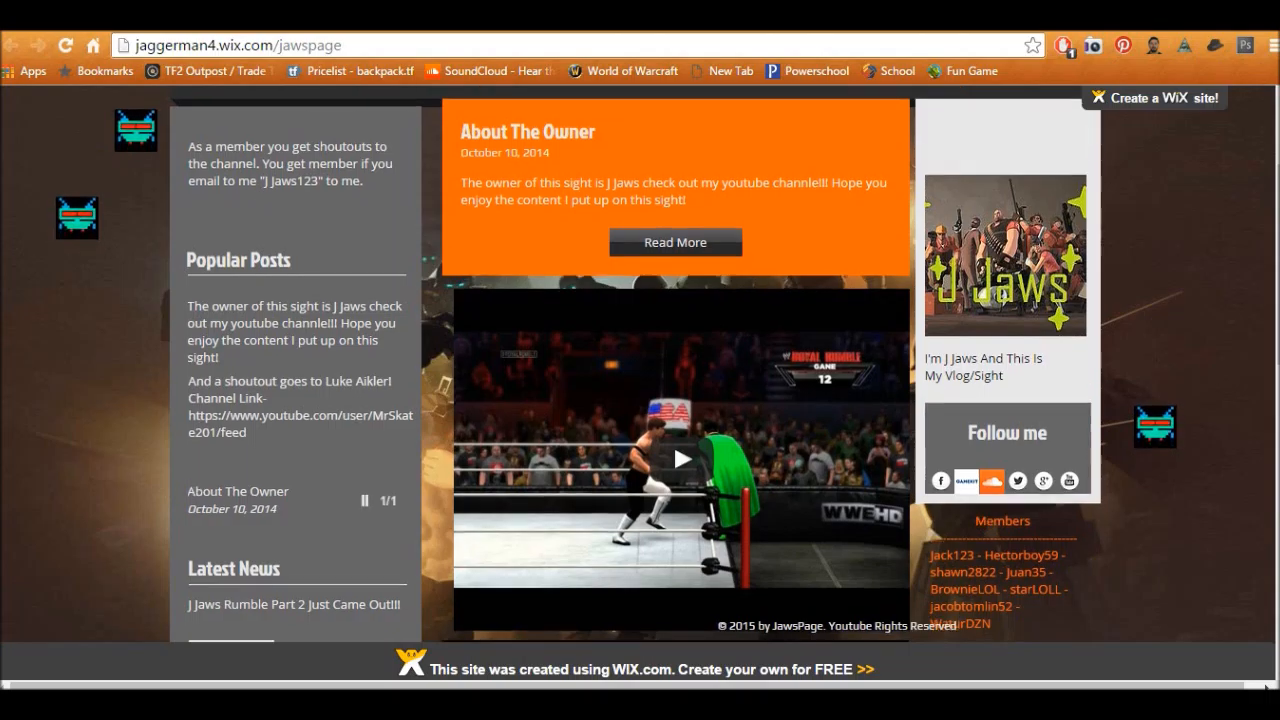
{"action": "scroll", "scroll_direction": "down", "scroll_amount": 3}
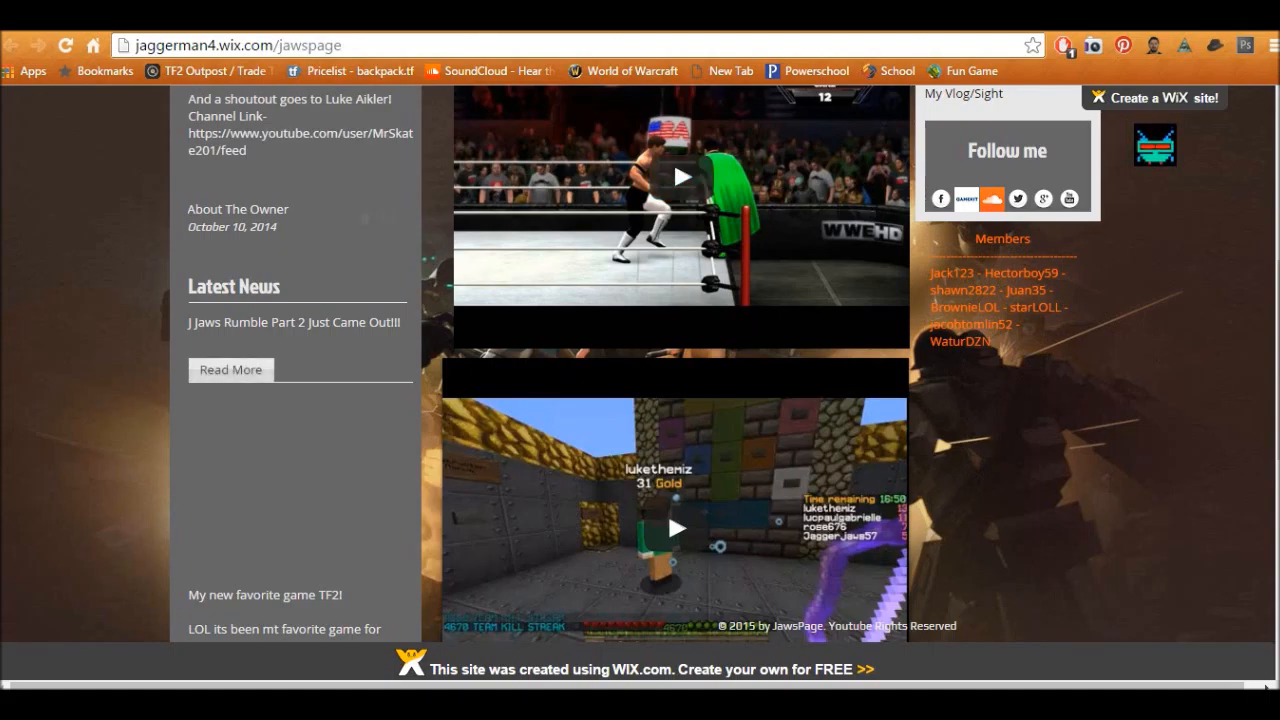
{"action": "scroll", "scroll_direction": "down", "scroll_amount": 3}
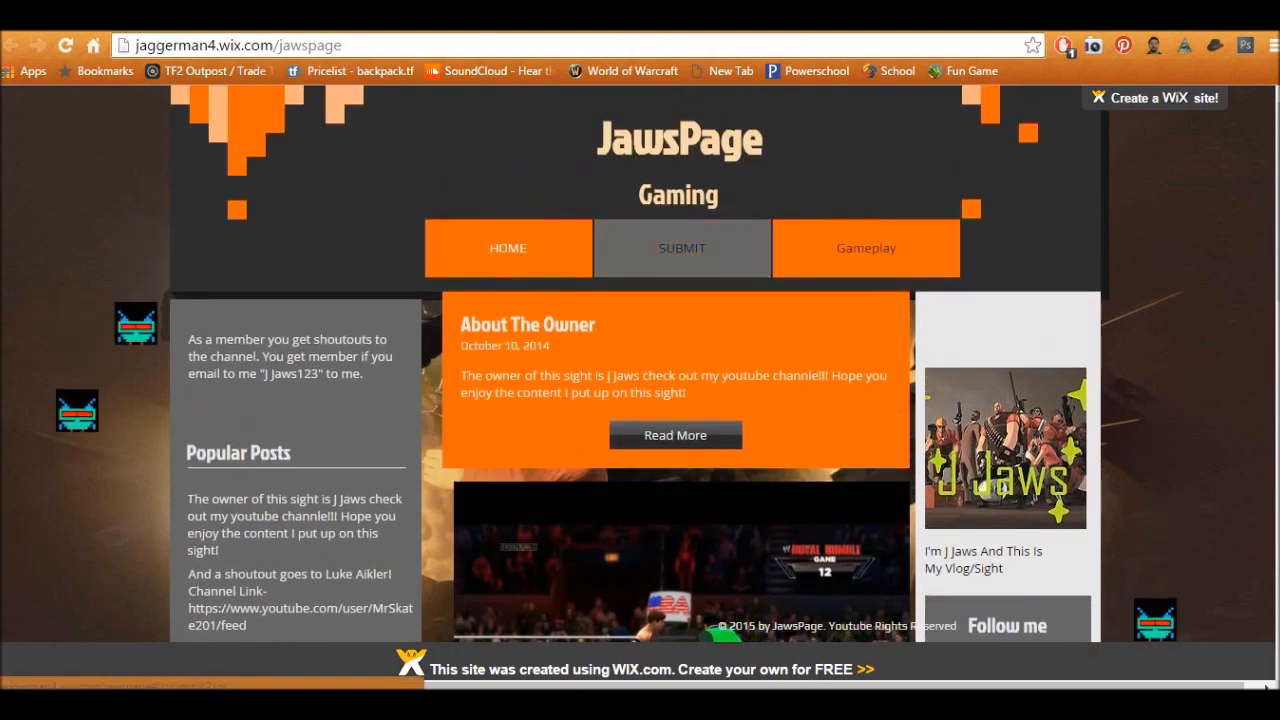
{"action": "left_click", "coordinate": [682, 248]}
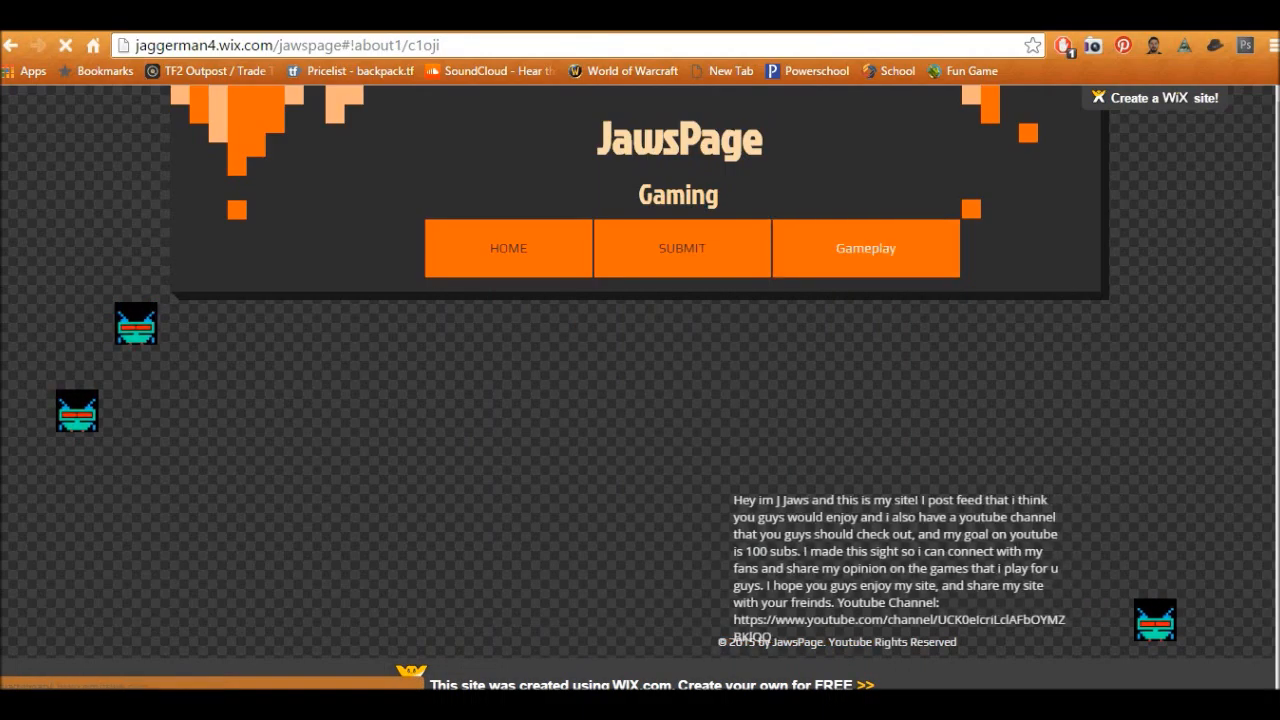
- Scroll through the page's embedded gameplay videos and SoundCloud link
{"action": "scroll", "scroll_direction": "down", "scroll_amount": 3}
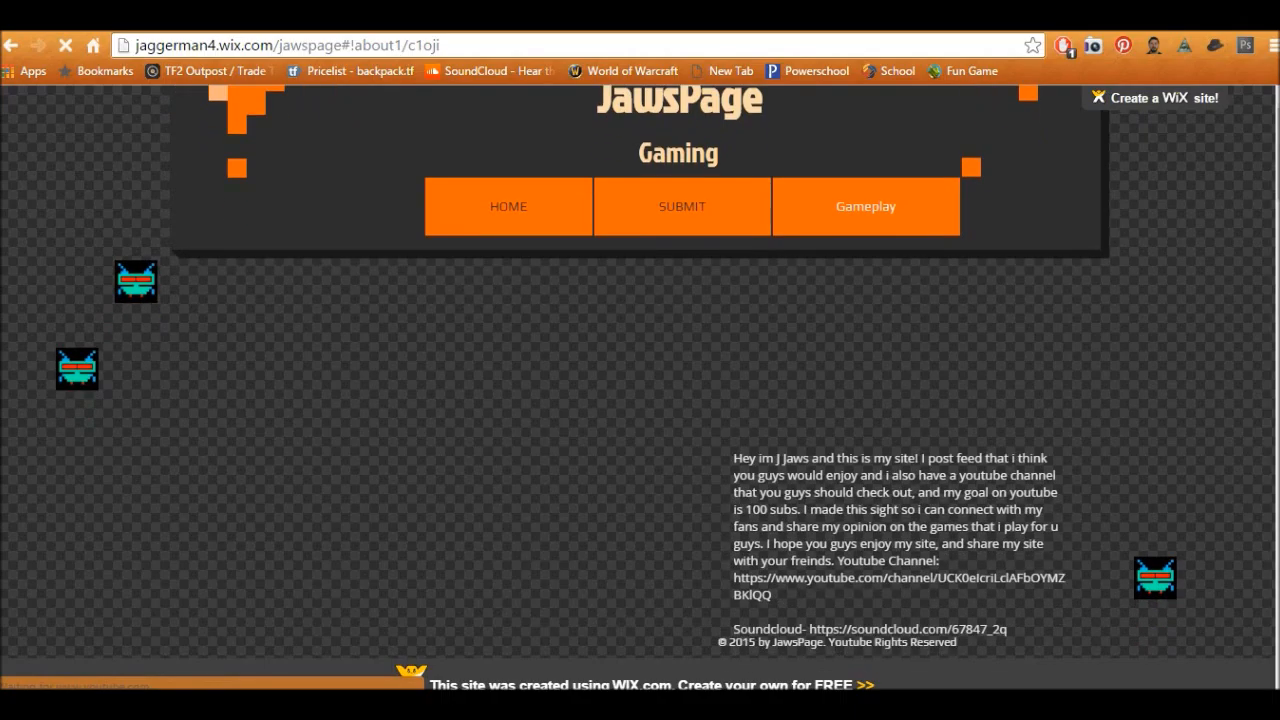
{"action": "scroll", "scroll_direction": "down", "scroll_amount": 3}
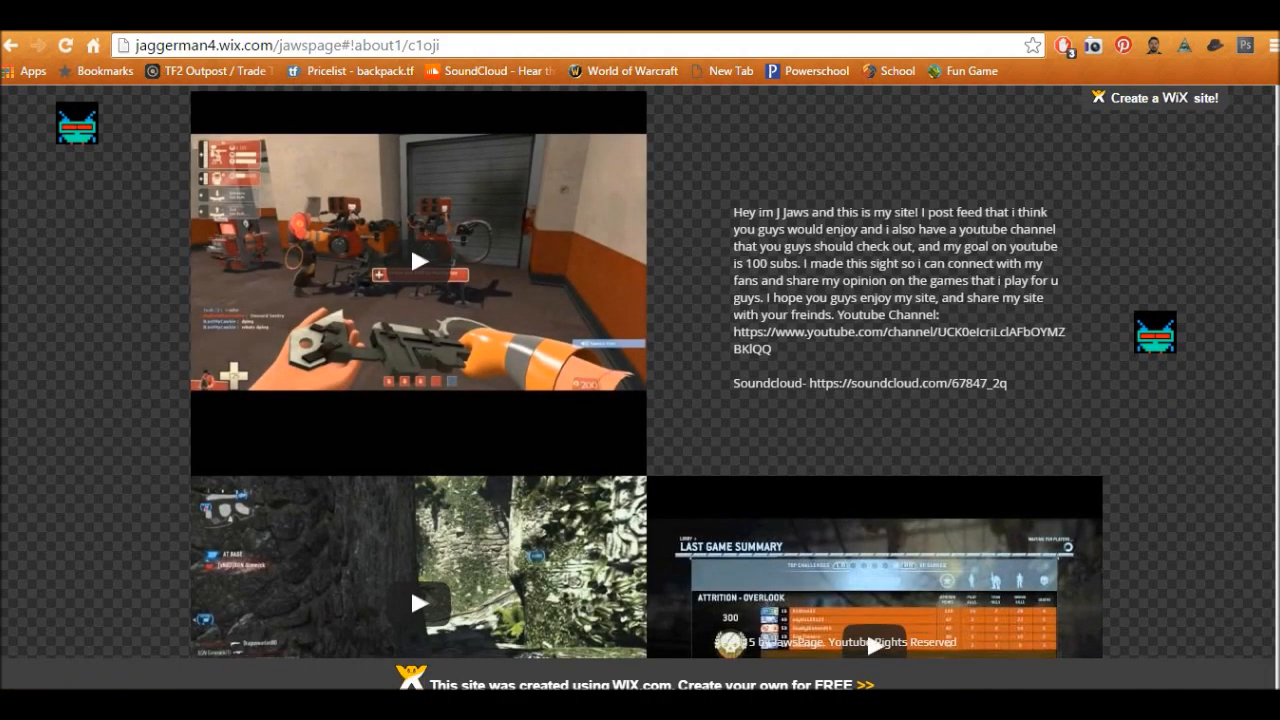
{"action": "scroll", "scroll_direction": "down", "scroll_amount": 3}
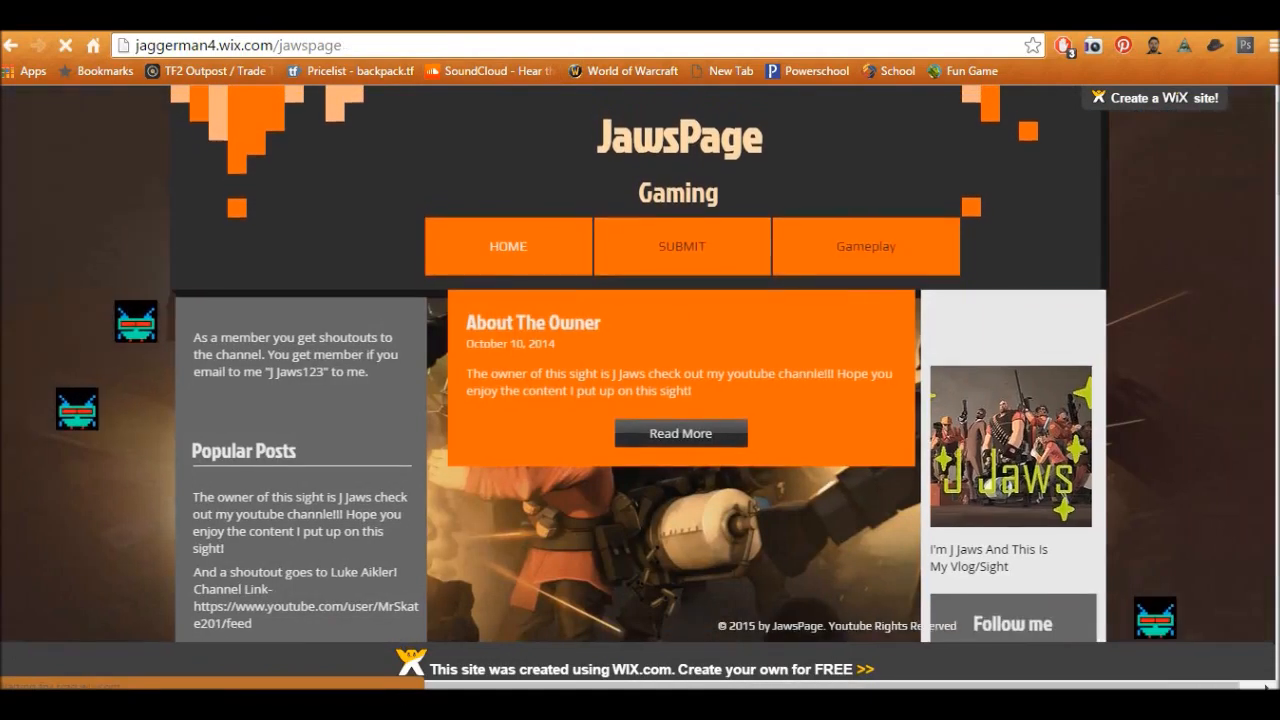
{"action": "scroll", "scroll_direction": "down", "scroll_amount": 3}
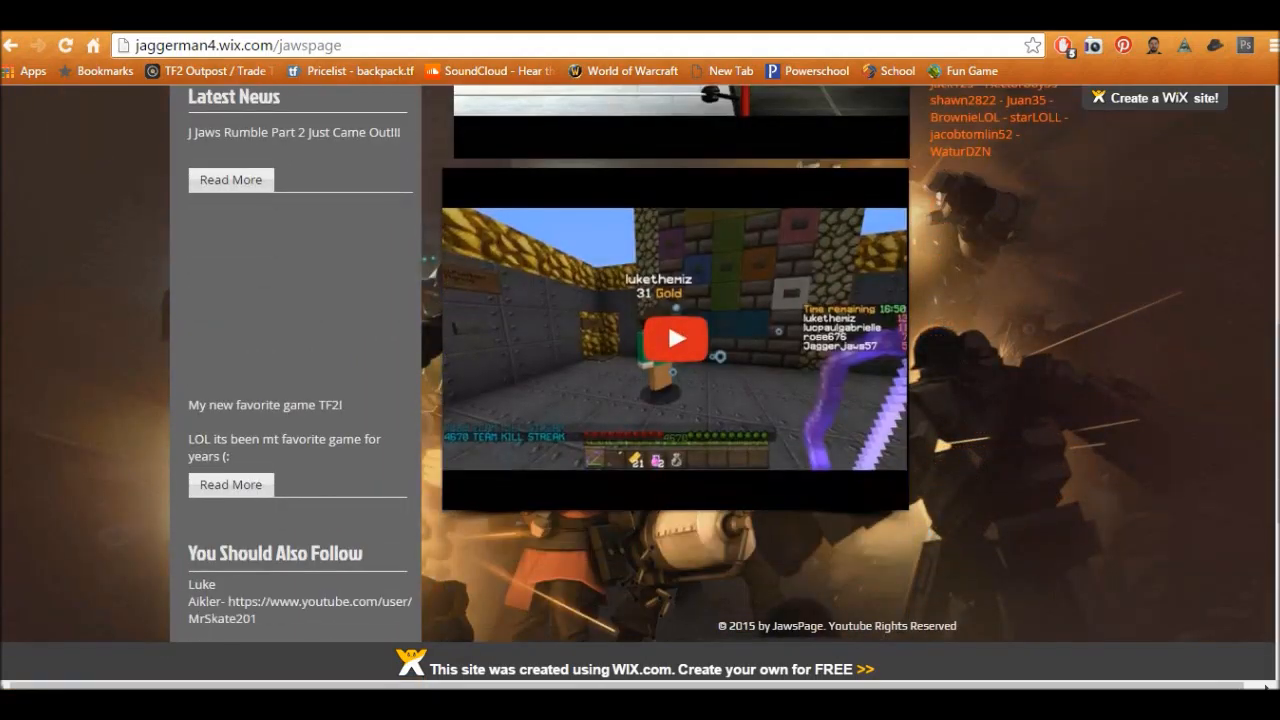
{"action": "scroll", "scroll_direction": "down", "scroll_amount": 3}
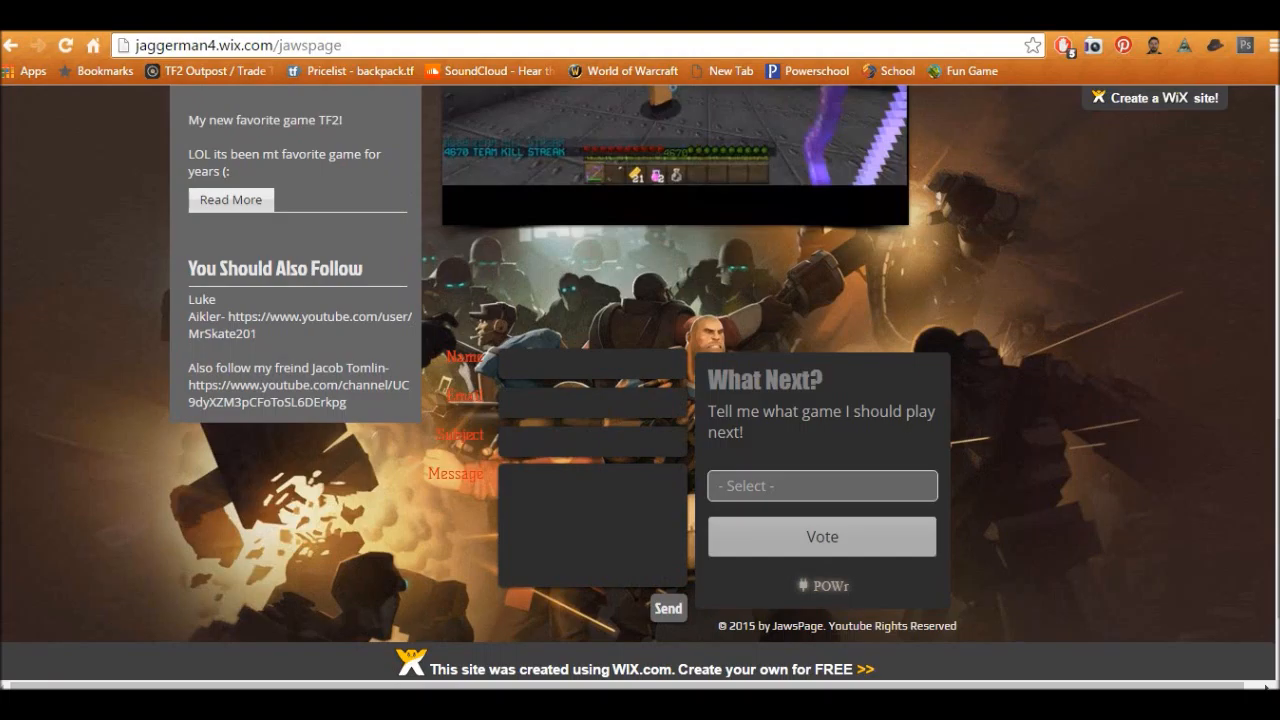
{"action": "left_click", "coordinate": [822, 486]}
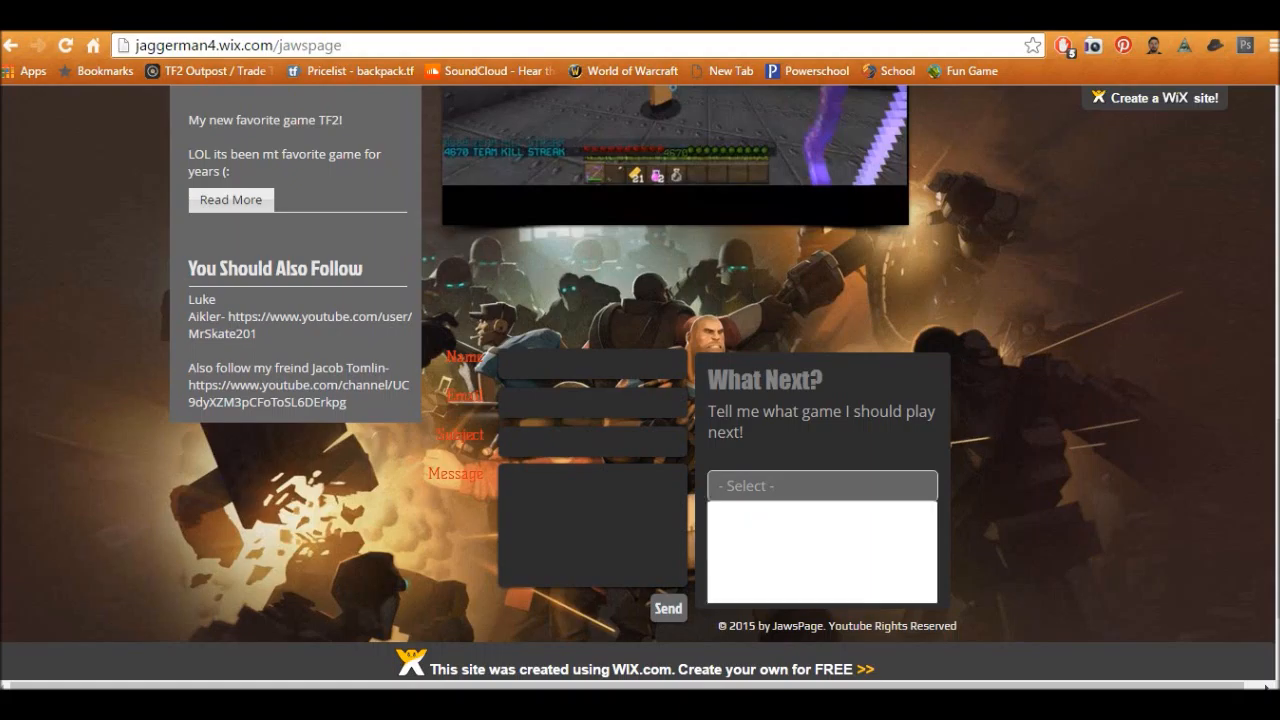
{"action": "left_click", "coordinate": [822, 486]}
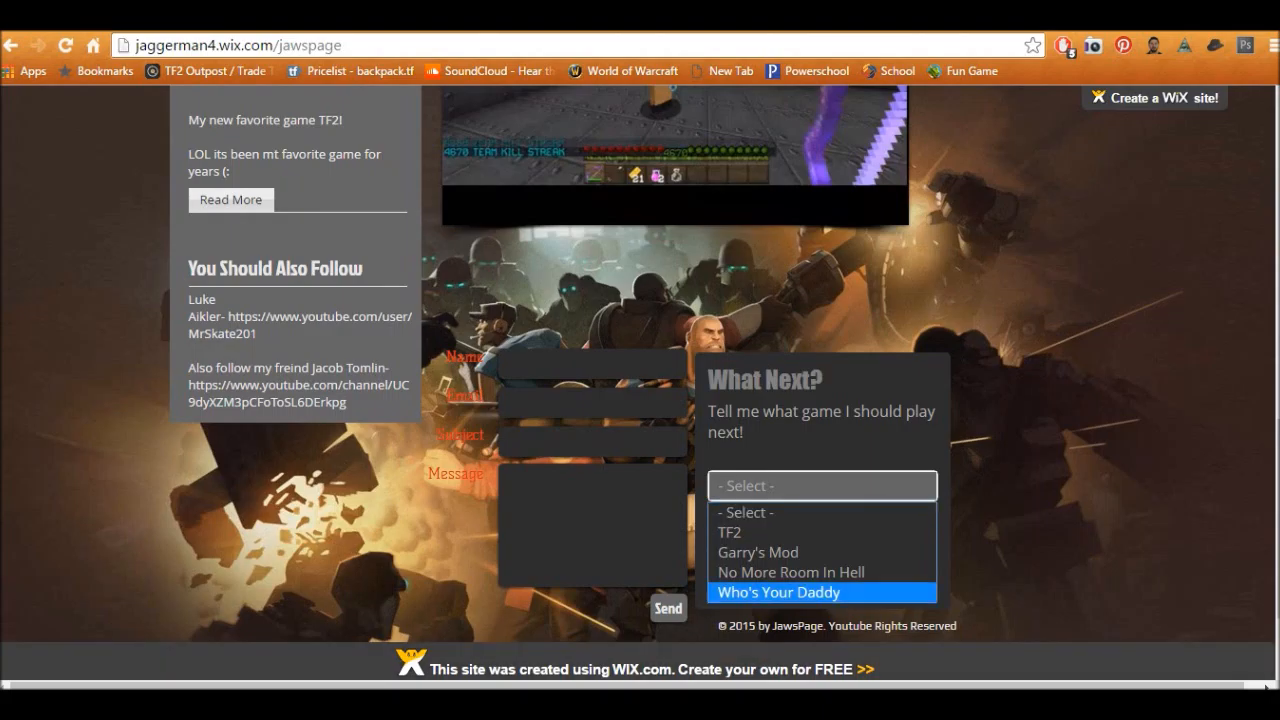
{"action": "mouse_move", "coordinate": [792, 572]}
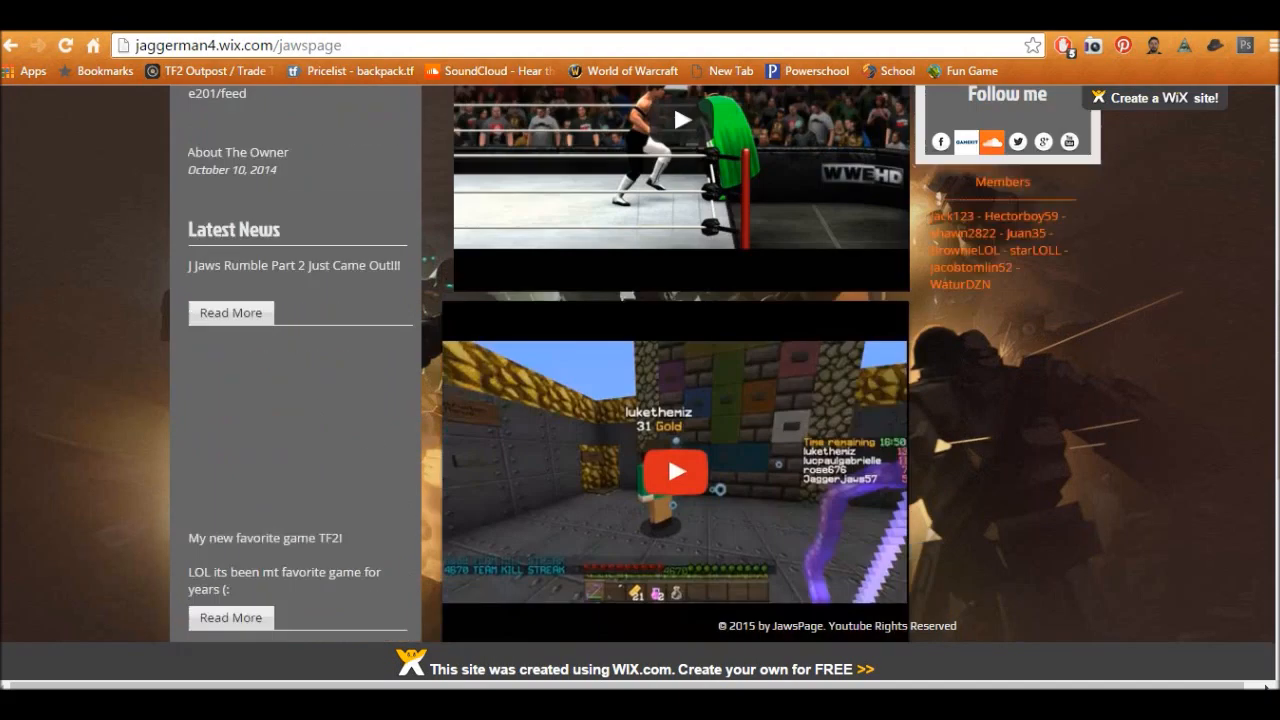
{"action": "scroll", "scroll_direction": "up", "scroll_amount": 3}
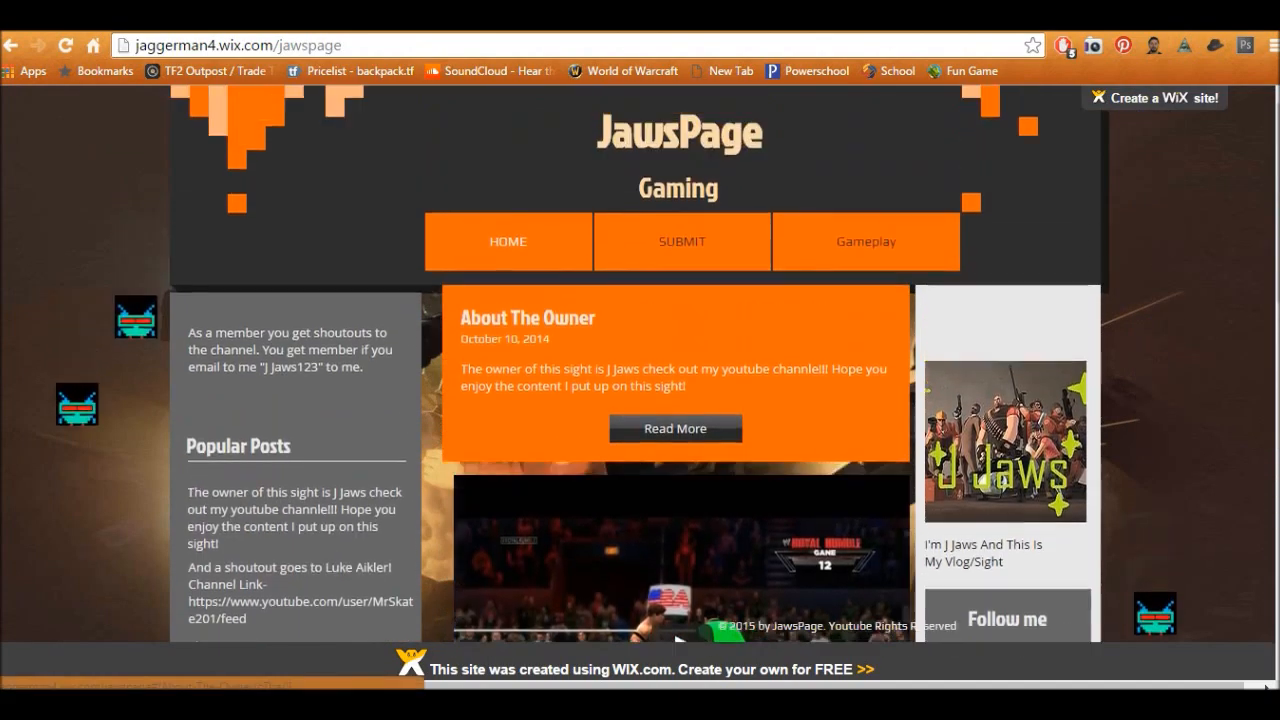